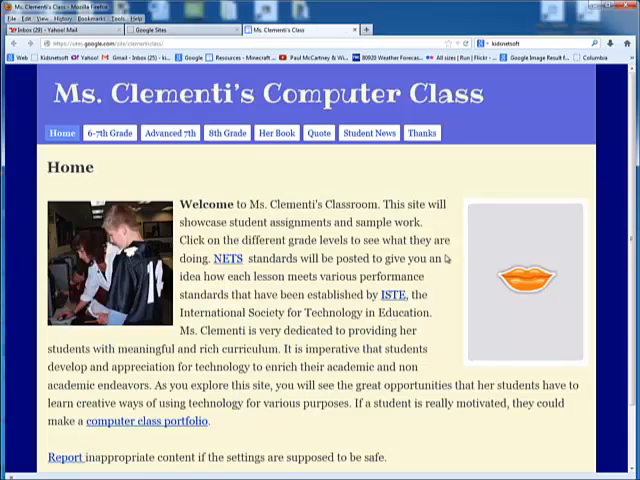
# Browse the 8th Grade page, then reach the Close Up page under the Film section showing its Name table.
pyautogui.click(224, 132)
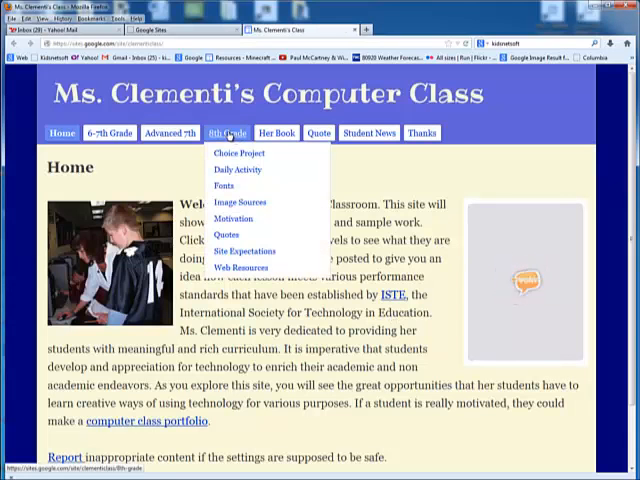
pyautogui.click(224, 132)
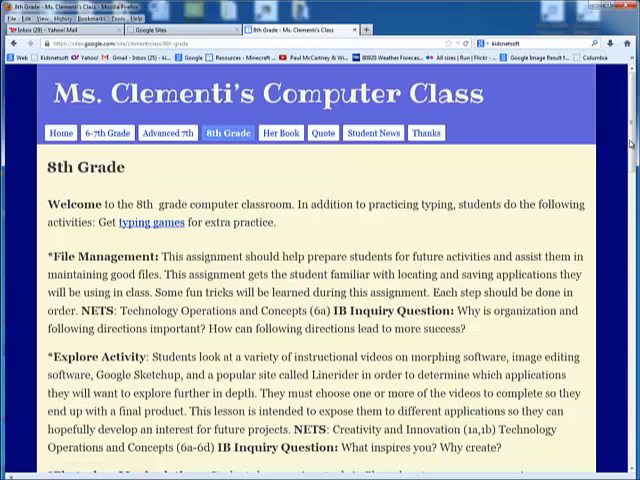
pyautogui.scroll(-3)
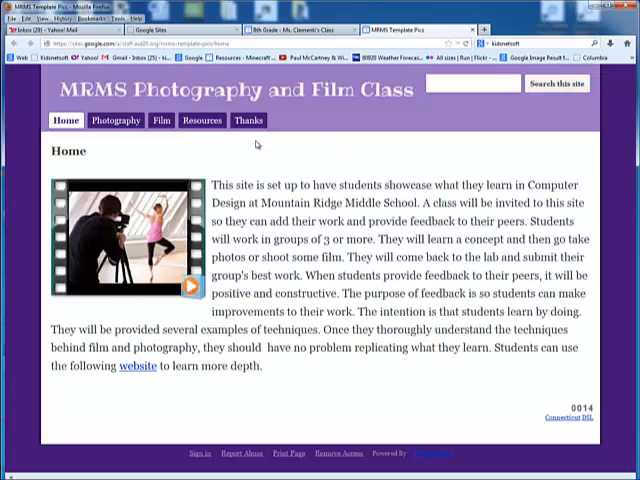
pyautogui.moveTo(160, 120)
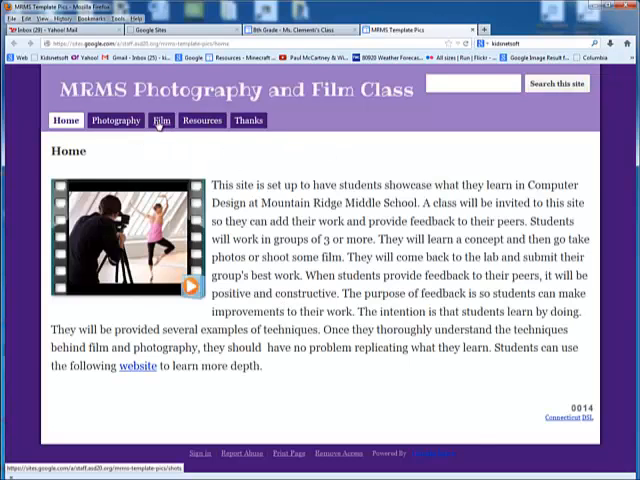
pyautogui.click(160, 120)
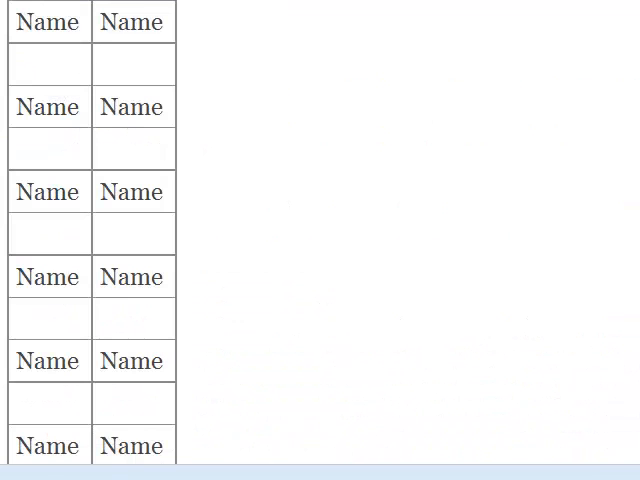
pyautogui.moveTo(422, 124)
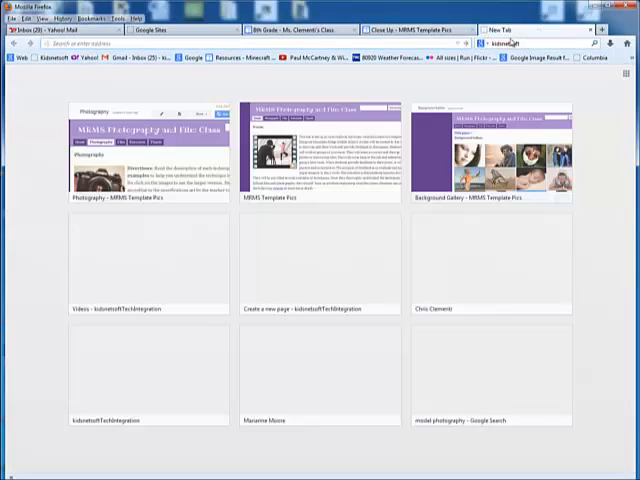
# Search 'google drive' from a new tab and bring up the Google Drive sign-in page.
pyautogui.write('googl')
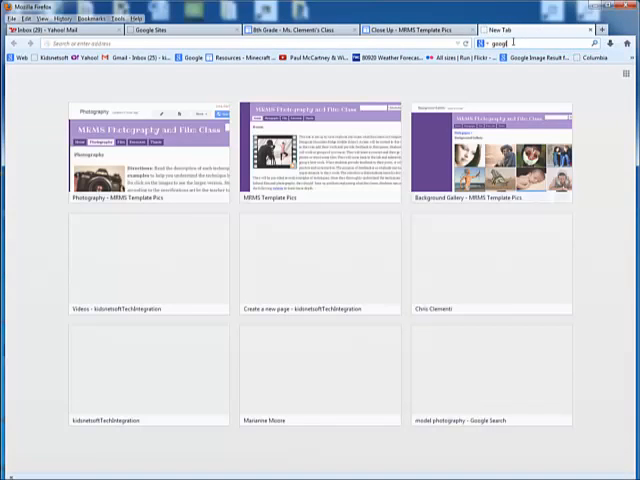
pyautogui.write('google drive')
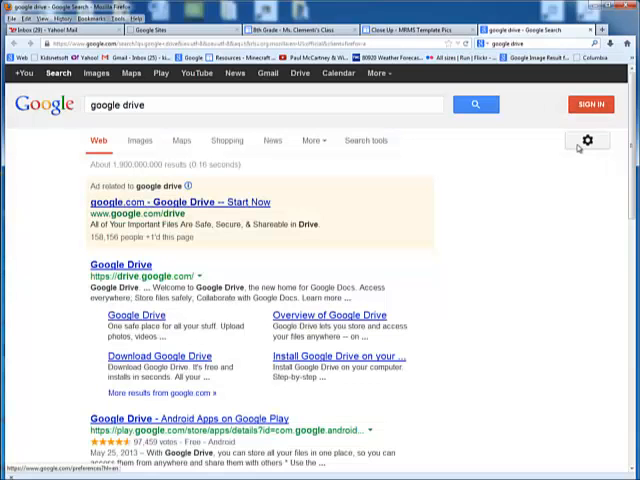
pyautogui.moveTo(544, 148)
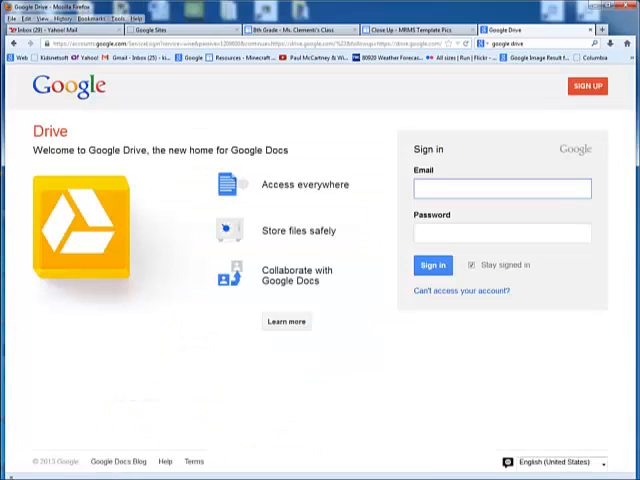
pyautogui.click(500, 188)
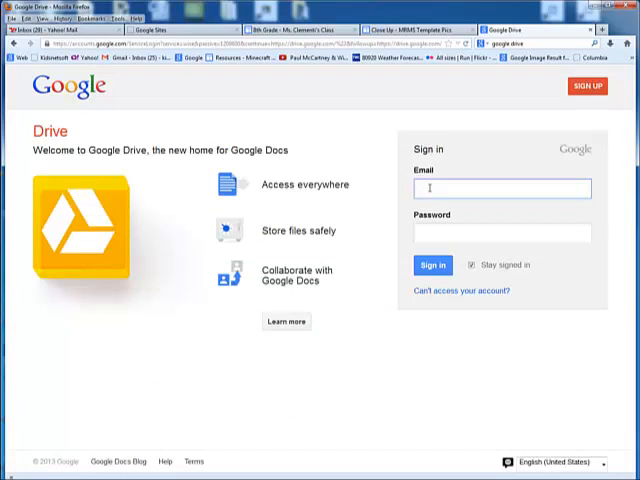
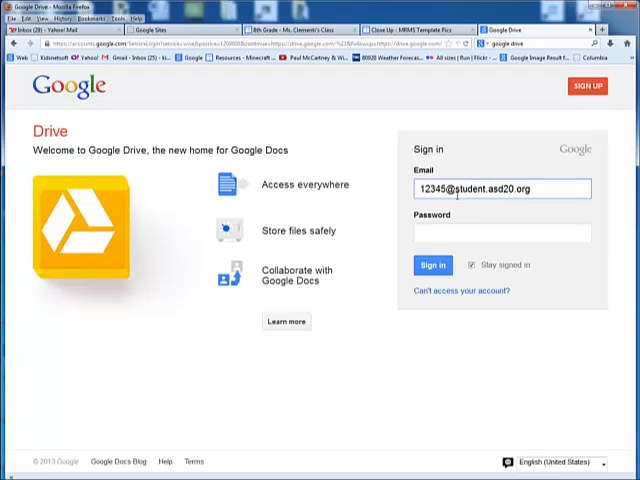
pyautogui.click(500, 232)
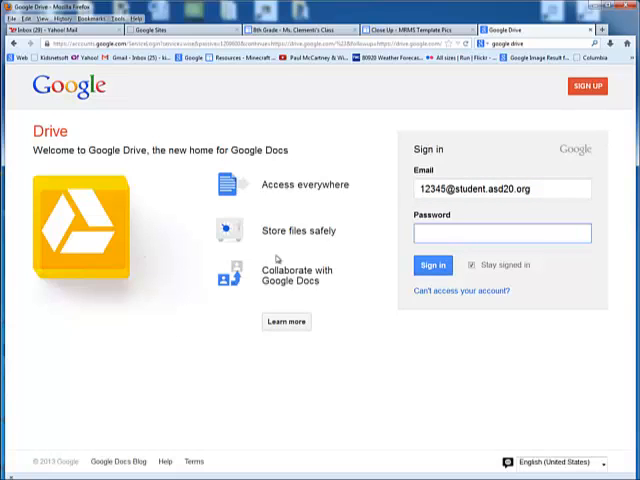
pyautogui.click(432, 264)
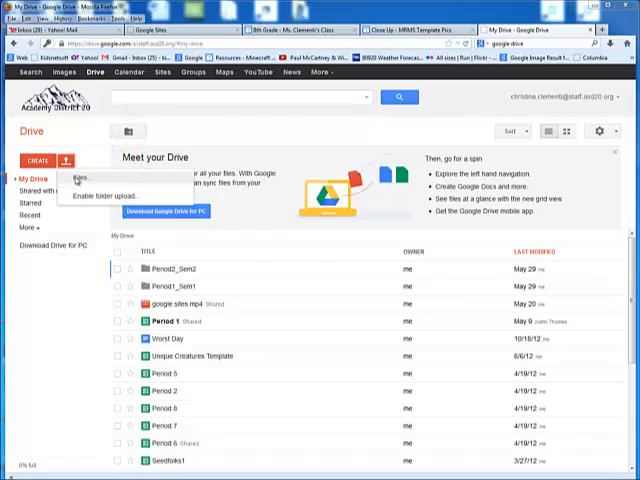
# Upload close up.wmv from the computer to My Drive and wait for the upload to complete.
pyautogui.click(80, 176)
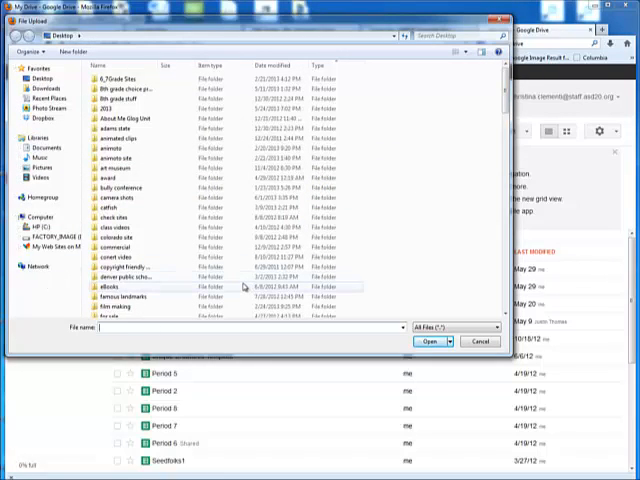
pyautogui.click(428, 340)
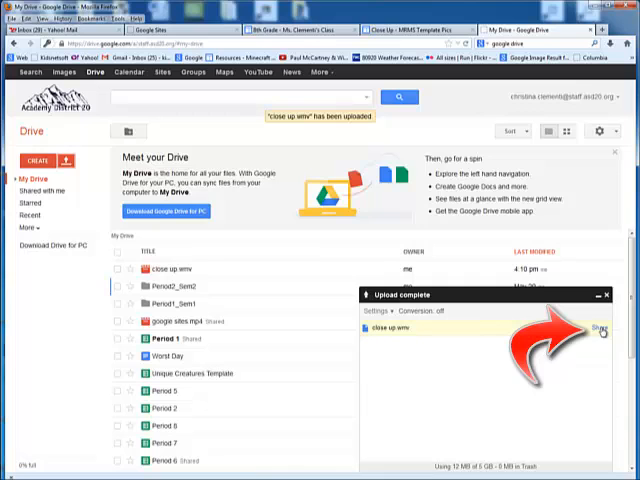
# Set sharing on the uploaded close up.wmv to 'Public on the web' and confirm.
pyautogui.click(612, 328)
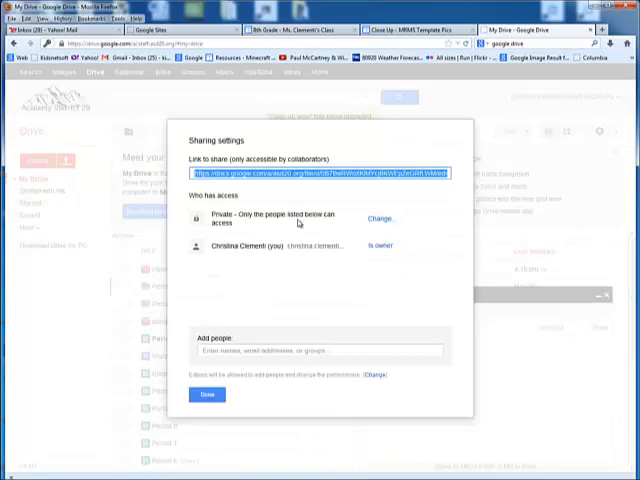
pyautogui.click(380, 218)
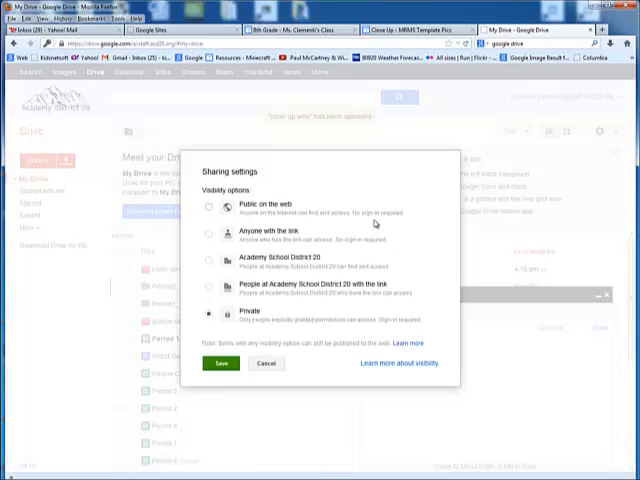
pyautogui.click(208, 208)
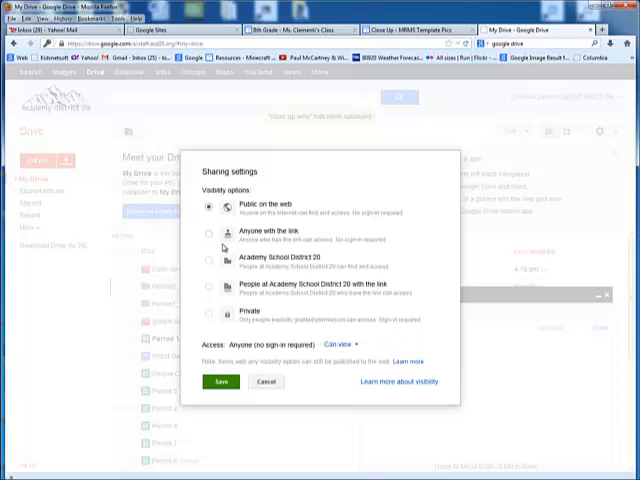
pyautogui.click(216, 384)
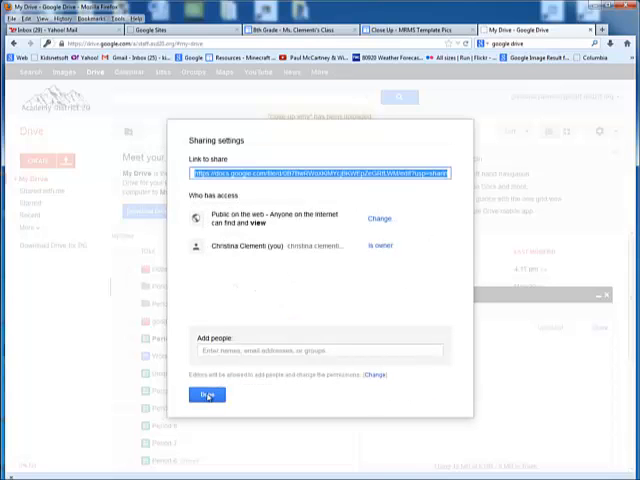
pyautogui.click(202, 396)
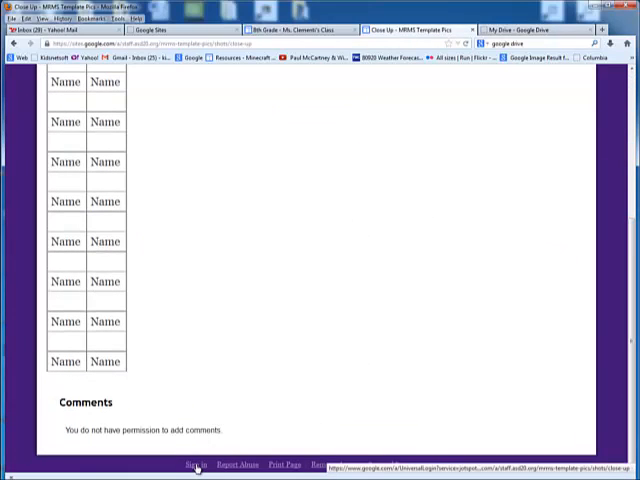
# Return to the top of the Close Up page in the Google Sites tab.
pyautogui.click(194, 464)
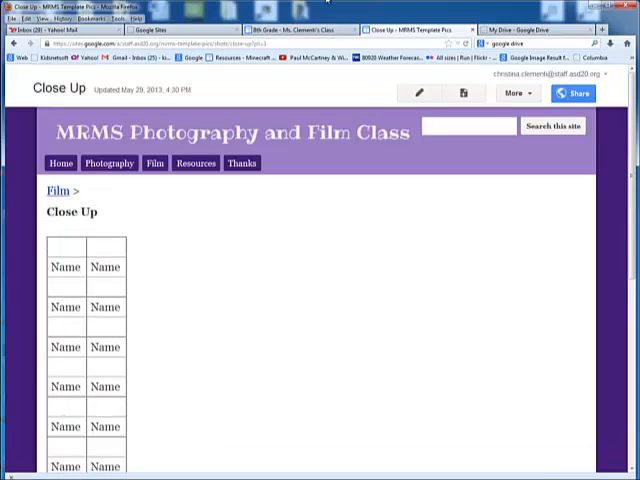
pyautogui.moveTo(422, 92)
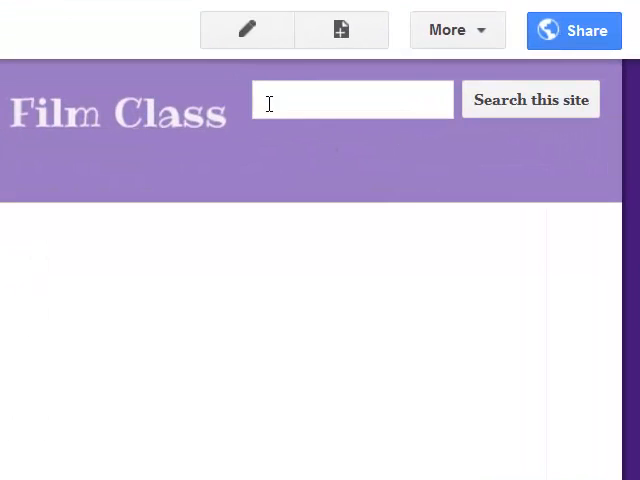
pyautogui.moveTo(246, 28)
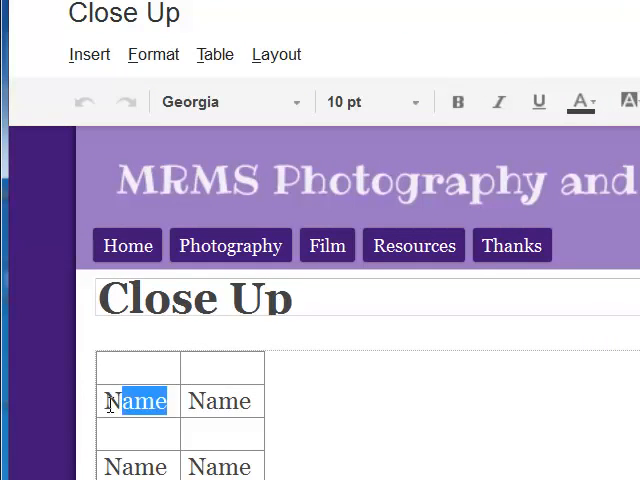
# Edit the Close Up page and replace the first Name cell with 'Ms. Cle...'.
pyautogui.write('Ms. Cle')
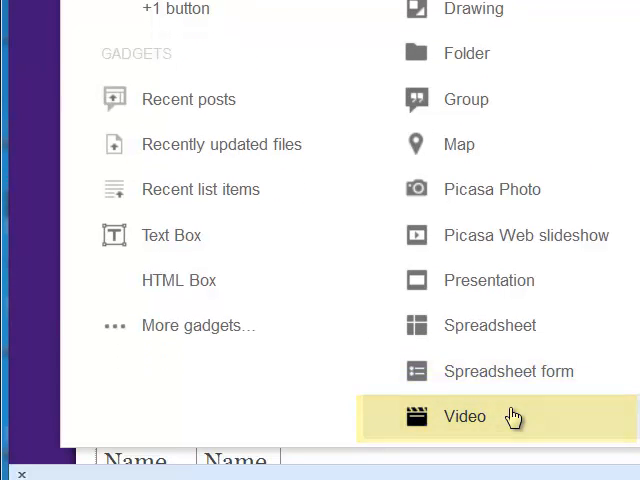
# Insert close up.wmv as a Google Docs Video into the table, keeping border and title.
pyautogui.click(464, 416)
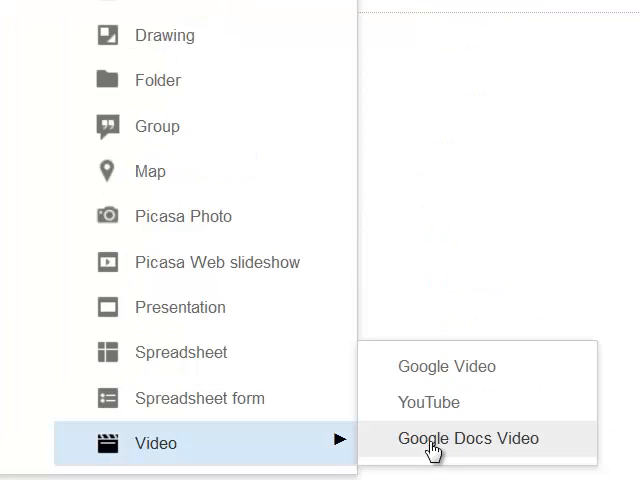
pyautogui.click(468, 438)
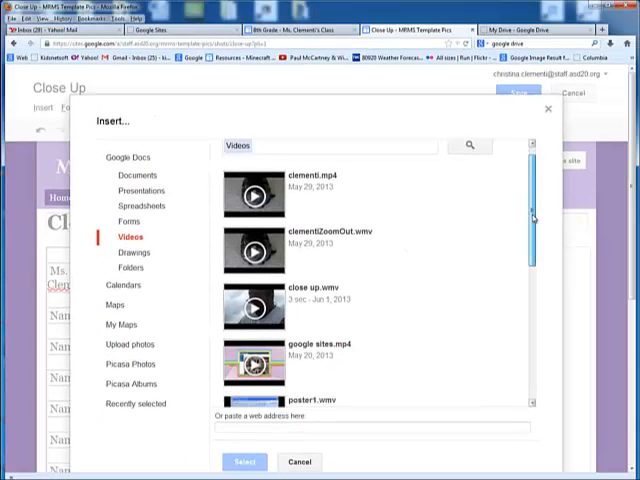
pyautogui.scroll(-3)
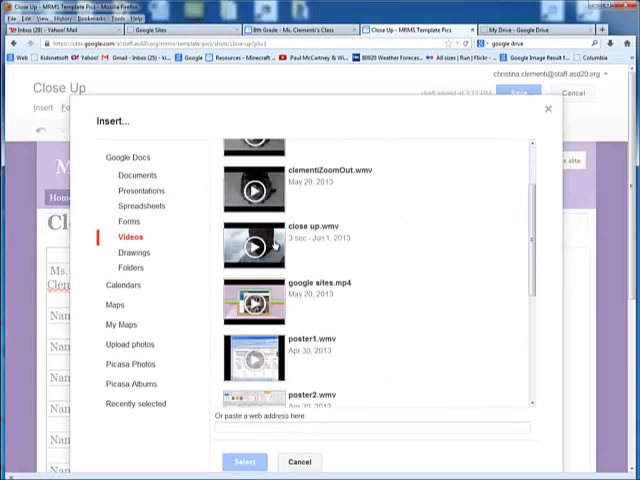
pyautogui.click(258, 244)
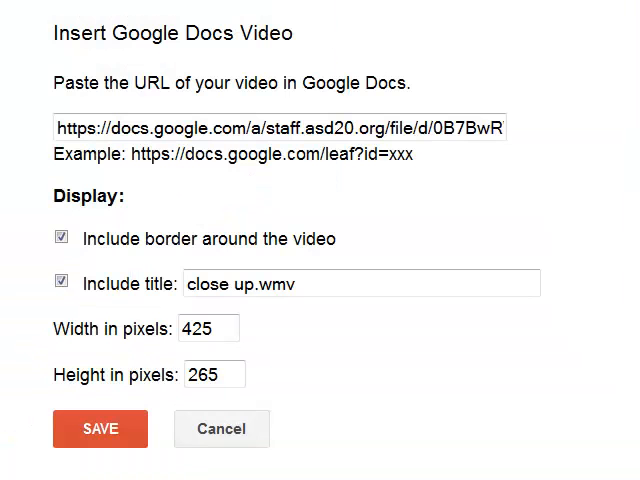
pyautogui.click(196, 328)
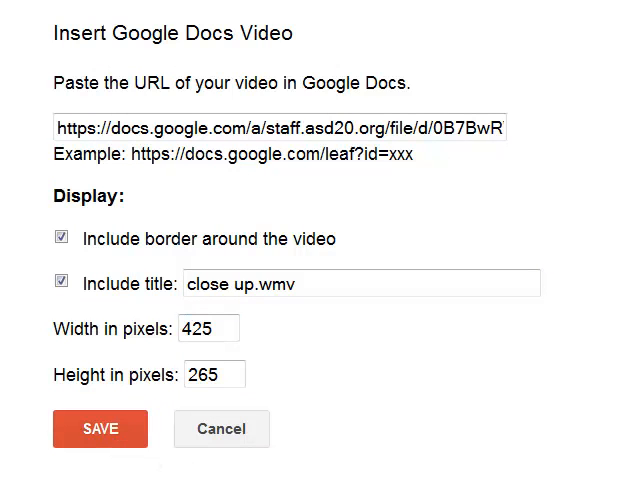
pyautogui.click(96, 428)
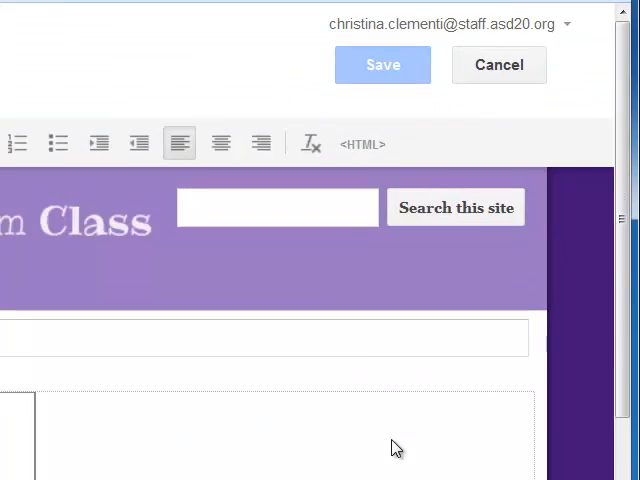
# Save the Close Up page so the embedded close up.wmv video shows in its table.
pyautogui.click(380, 64)
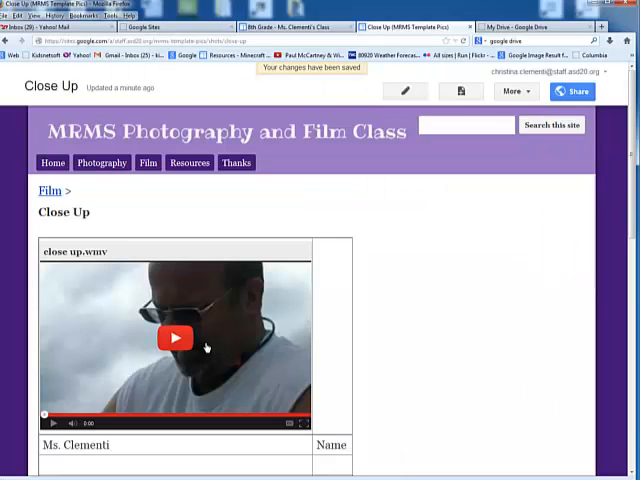